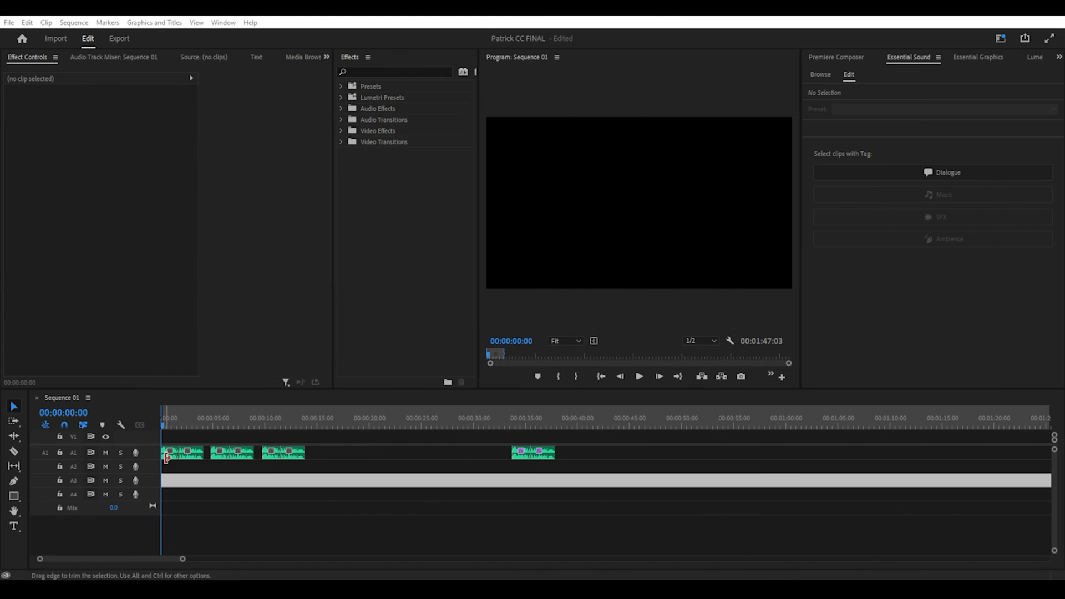
Select the first voice clip on A1 and show the Audio Track Mixer with its panel menu
{"action": "left_click", "coordinate": [167, 453]}
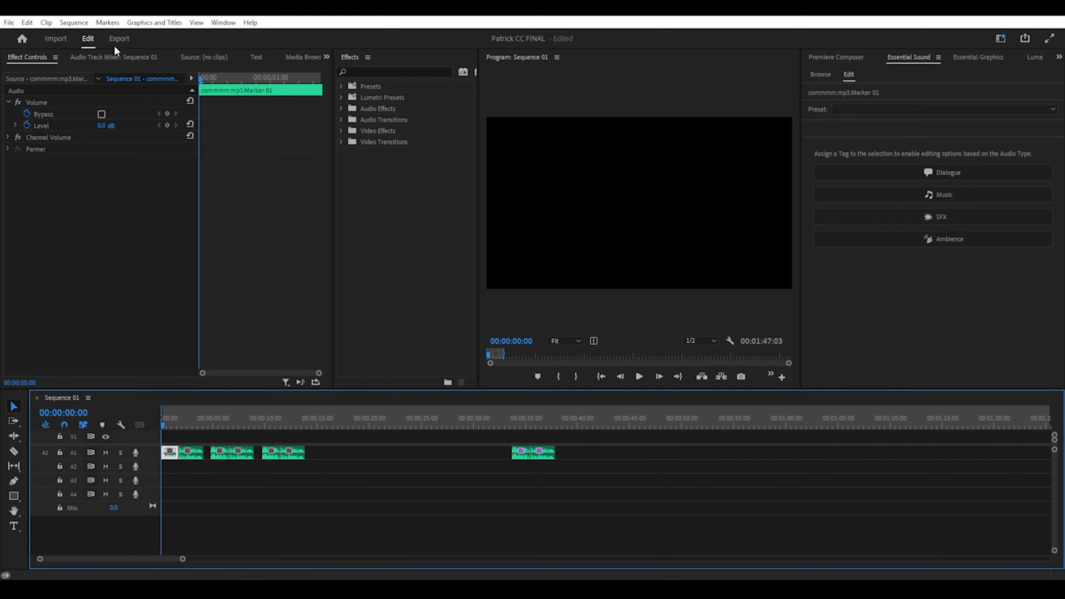
{"action": "left_click", "coordinate": [116, 57]}
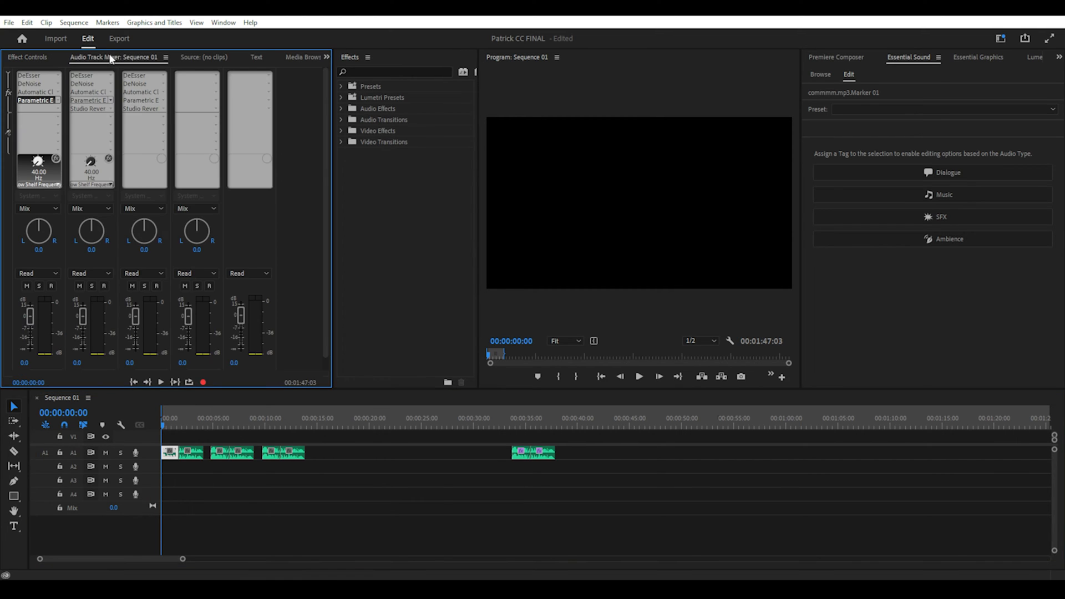
{"action": "left_click", "coordinate": [325, 58]}
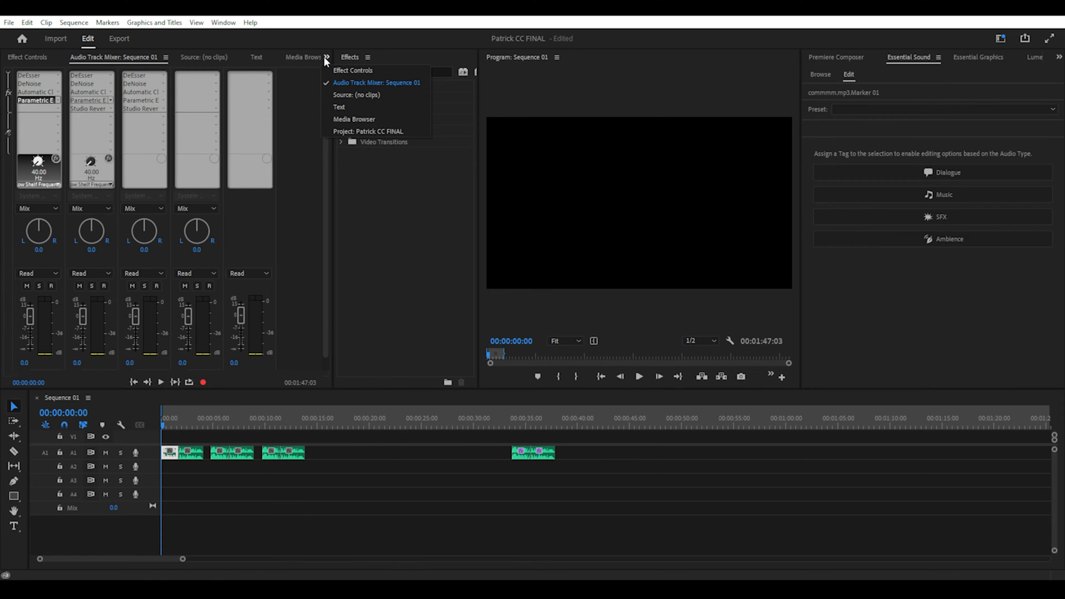
{"action": "mouse_move", "coordinate": [358, 86]}
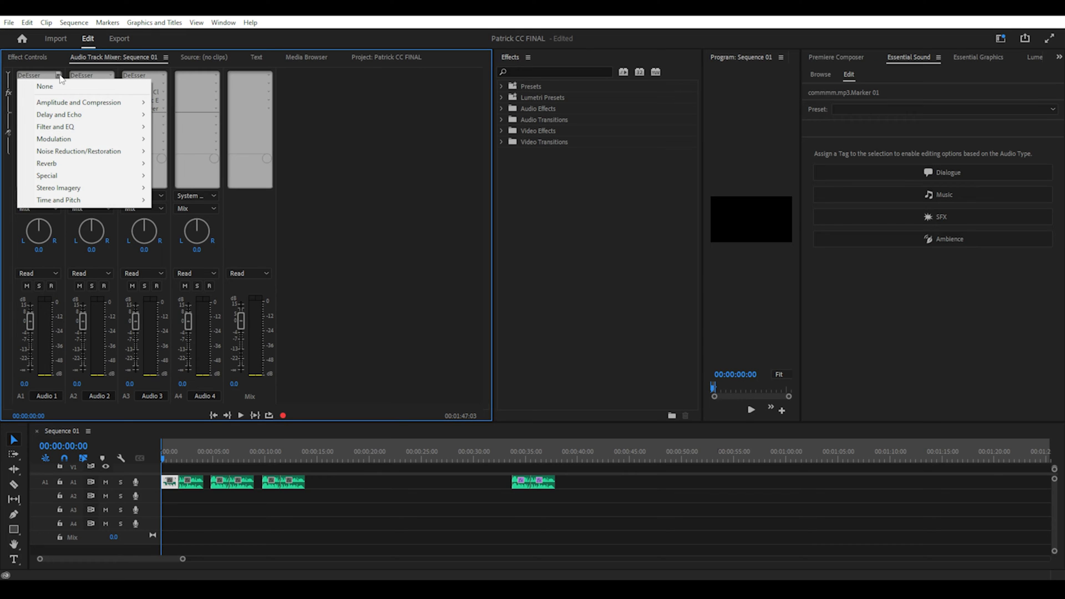
{"action": "mouse_move", "coordinate": [78, 102]}
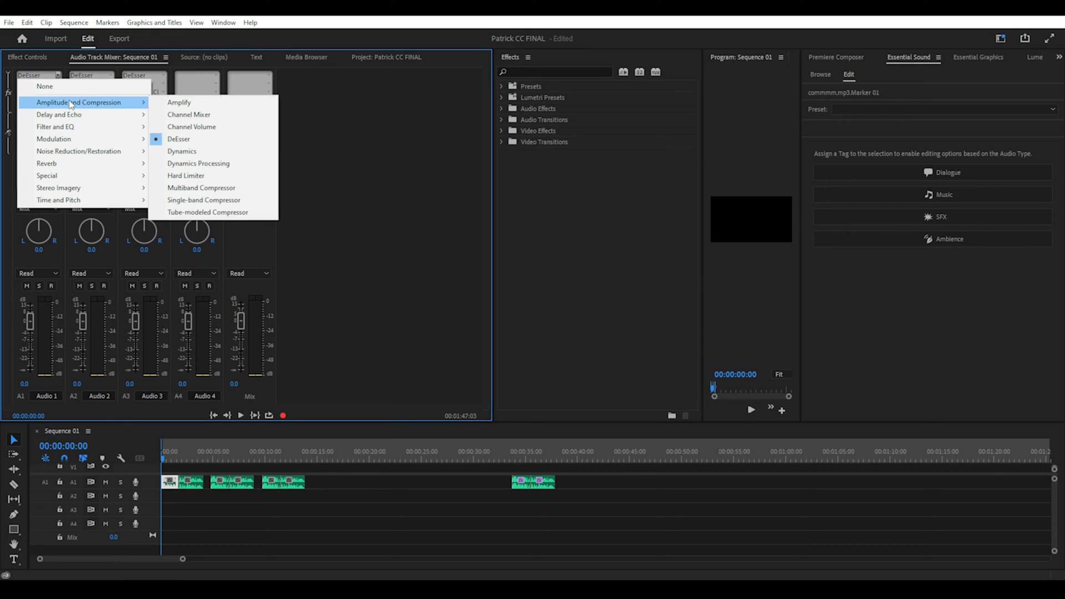
{"action": "mouse_move", "coordinate": [157, 149]}
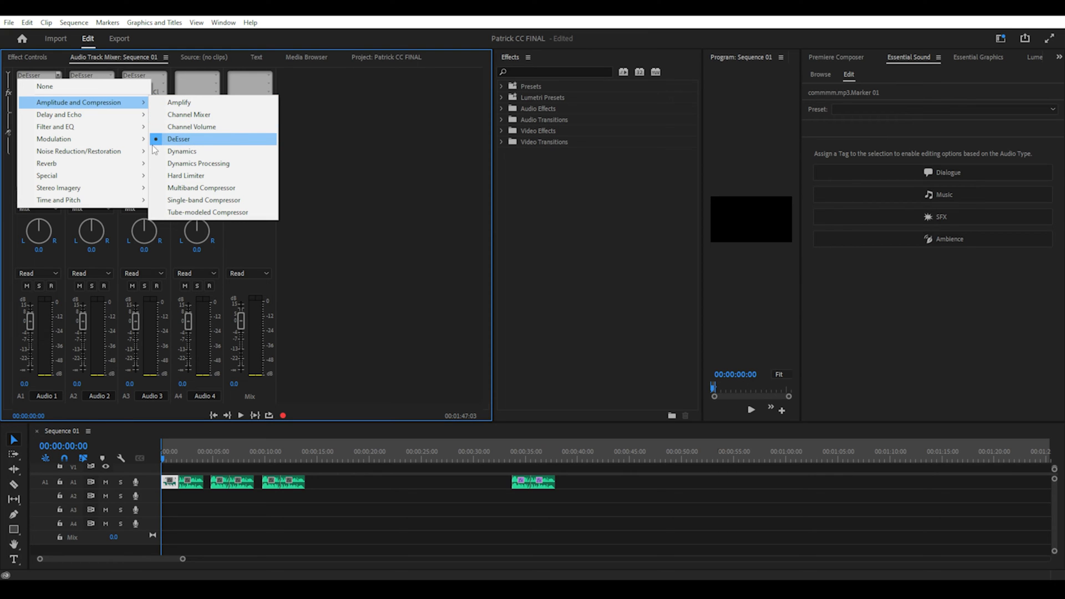
{"action": "mouse_move", "coordinate": [65, 115]}
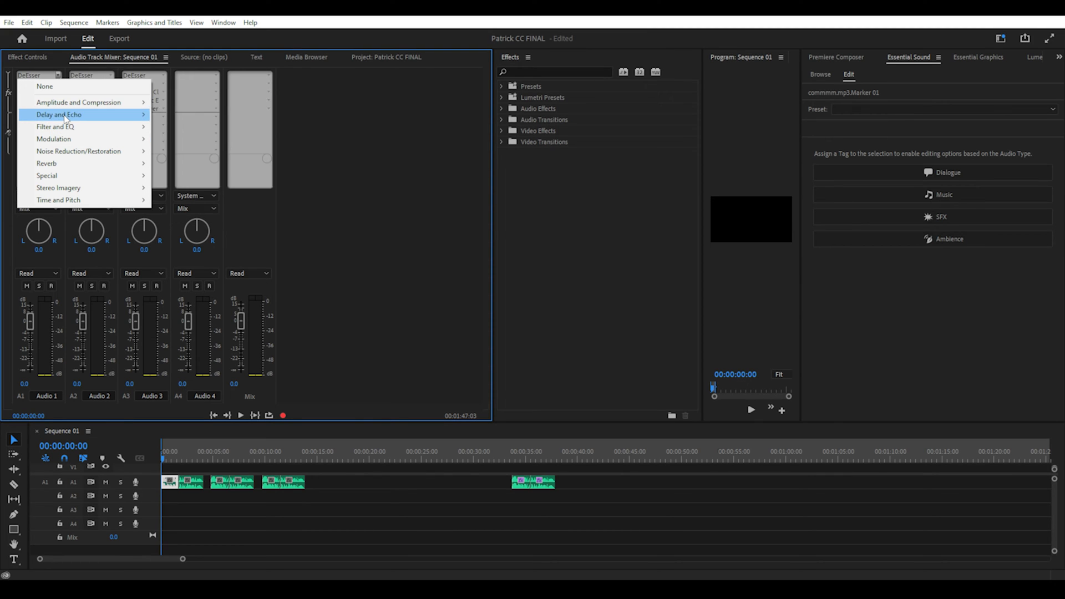
{"action": "mouse_move", "coordinate": [53, 127]}
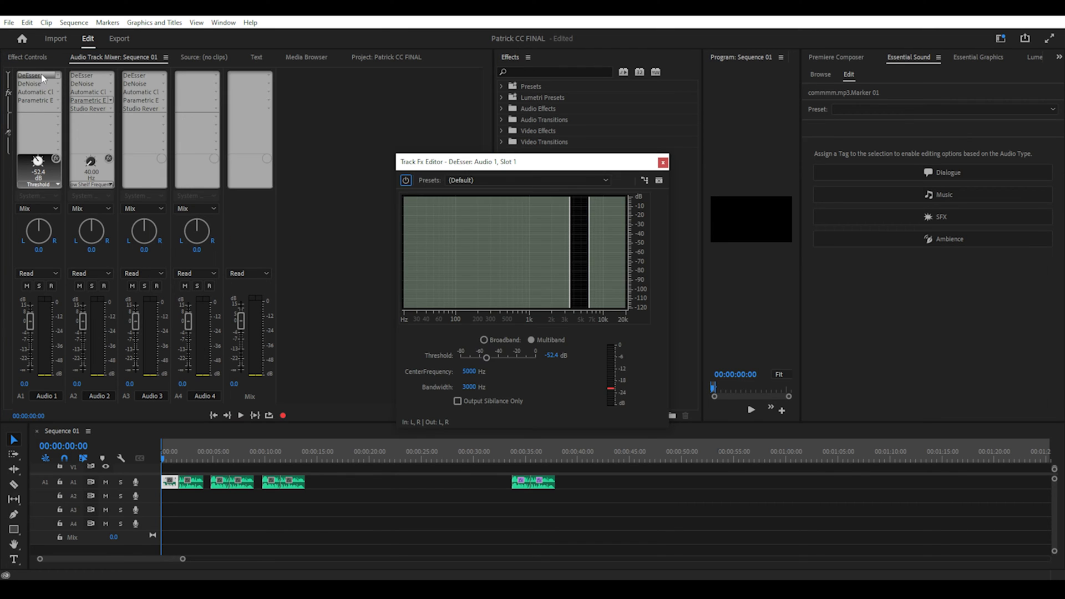
{"action": "mouse_move", "coordinate": [558, 198]}
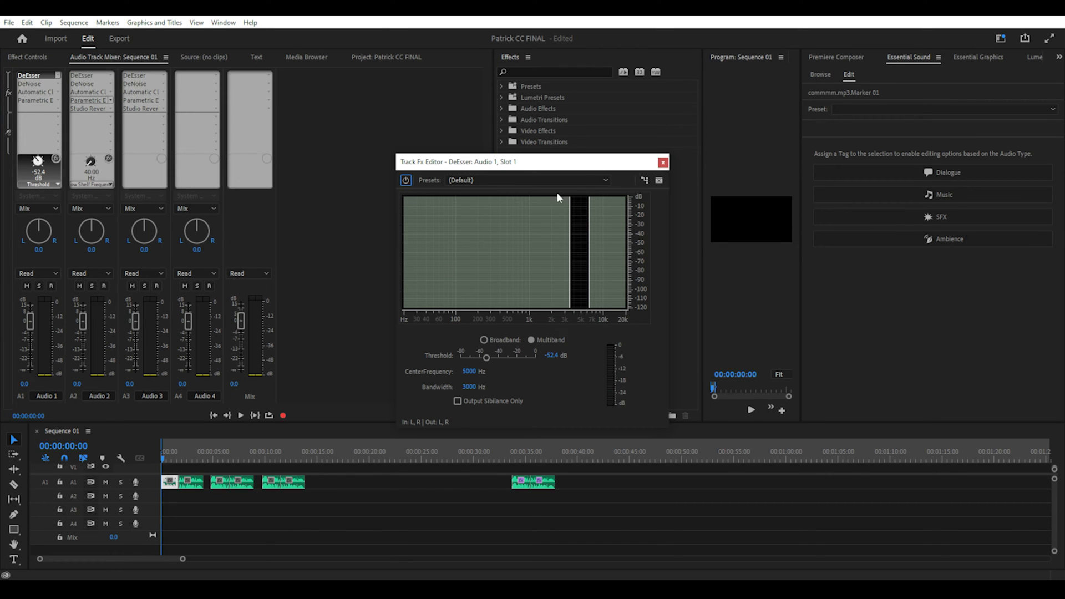
Inspect Audio 1's DeNoise settings (amount 40%) and its presets, then close the editor
{"action": "left_click", "coordinate": [662, 162]}
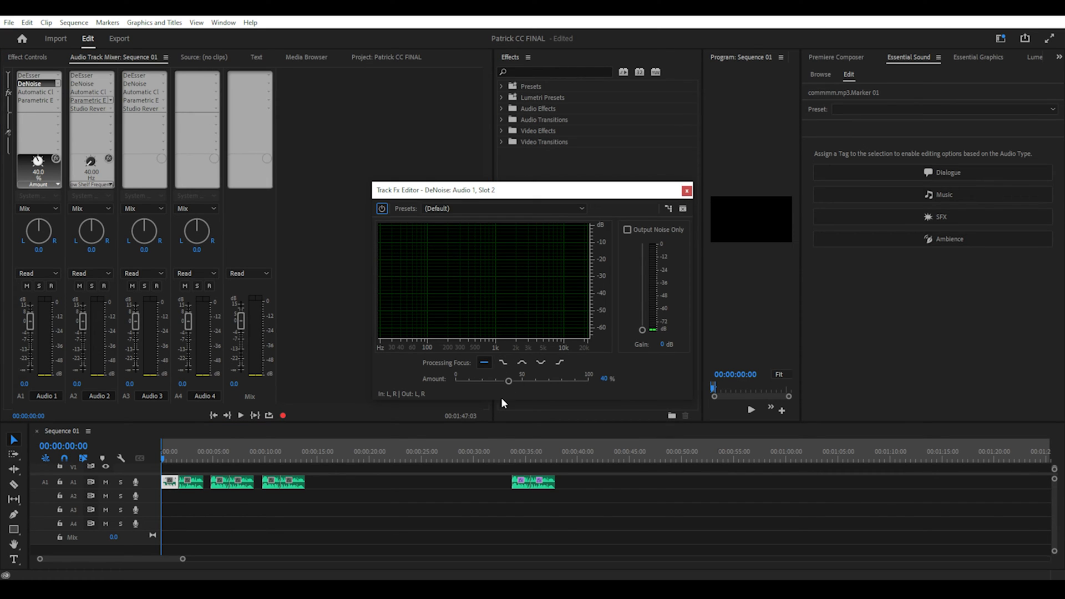
{"action": "left_click", "coordinate": [502, 208]}
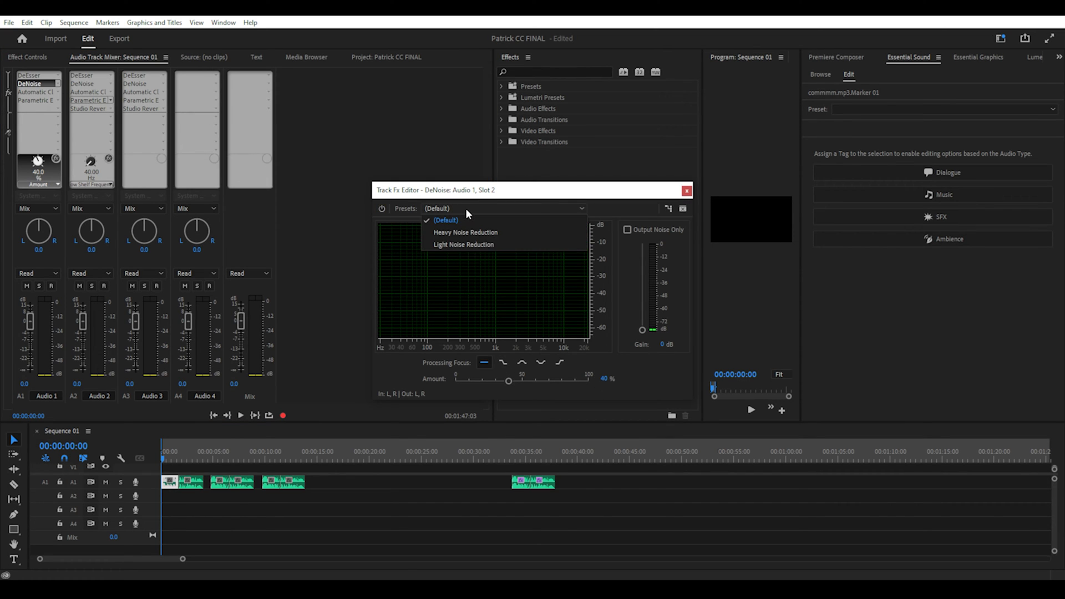
{"action": "left_click", "coordinate": [686, 190]}
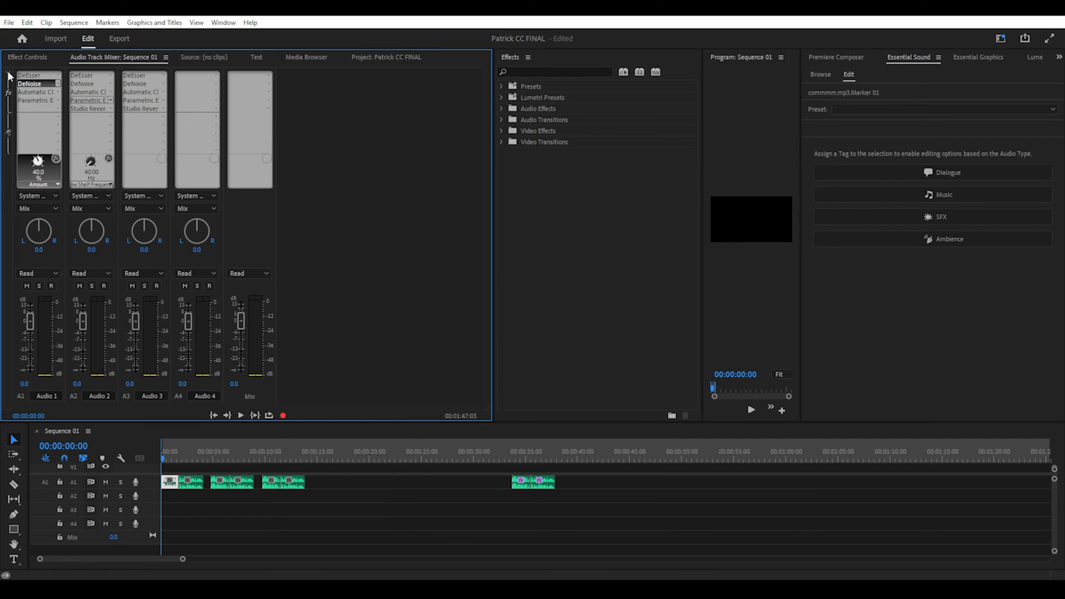
Confirm Vocal Reverb (large) on Audio 2's Studio Reverb, then check Audio 3's Studio Reverb
{"action": "left_click", "coordinate": [536, 194]}
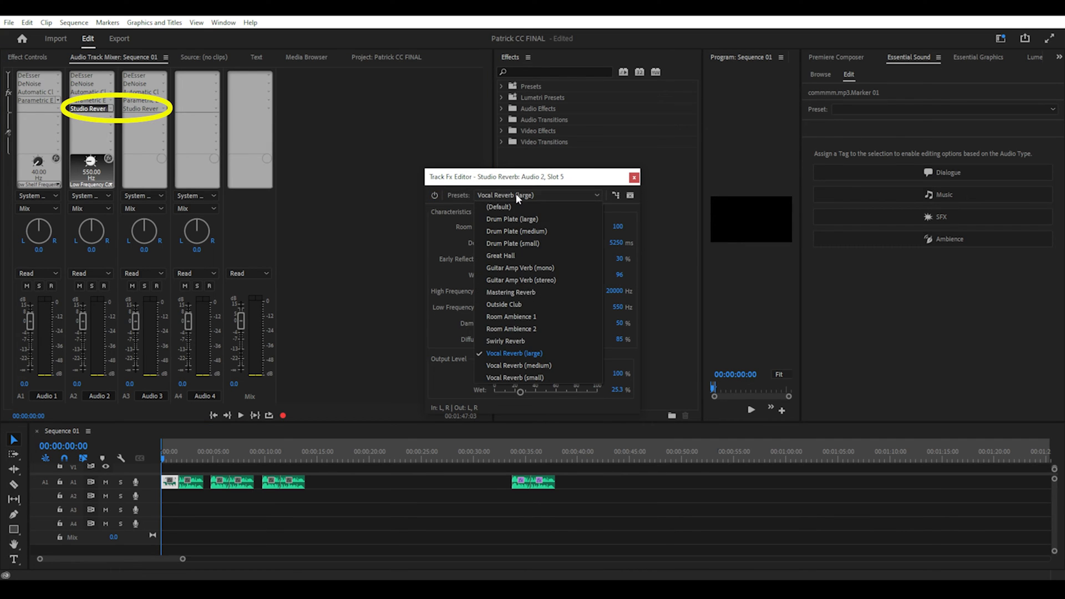
{"action": "left_click", "coordinate": [514, 353]}
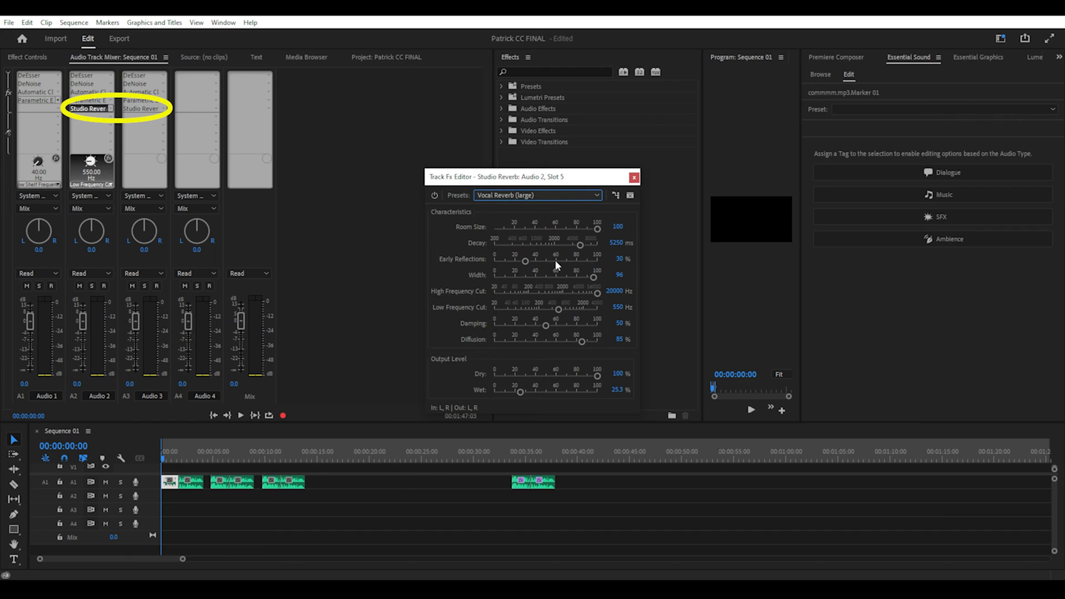
{"action": "mouse_move", "coordinate": [597, 374]}
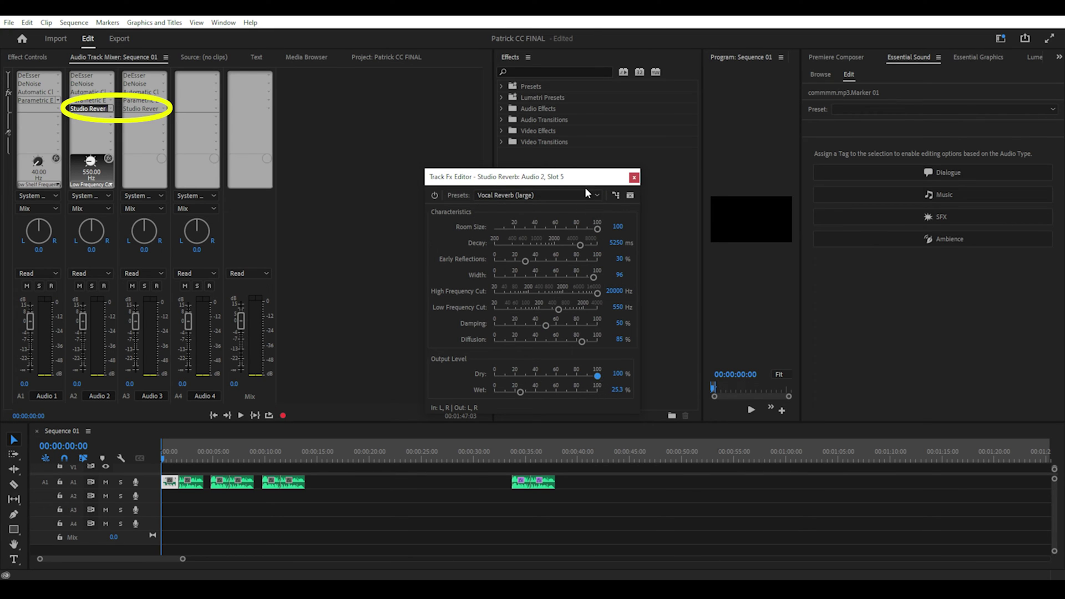
{"action": "left_click", "coordinate": [633, 177]}
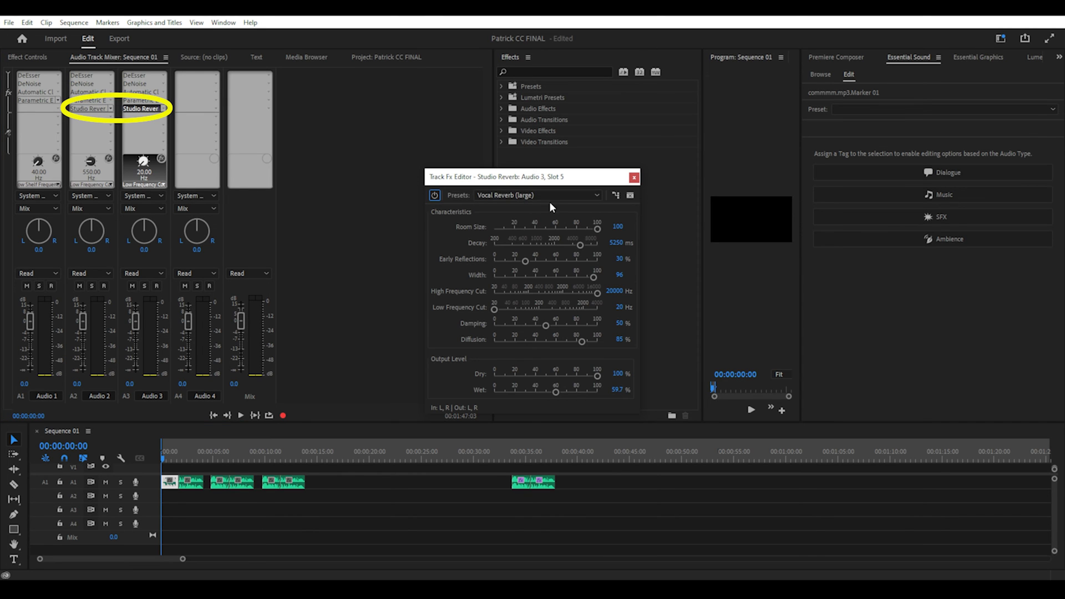
{"action": "mouse_move", "coordinate": [592, 364]}
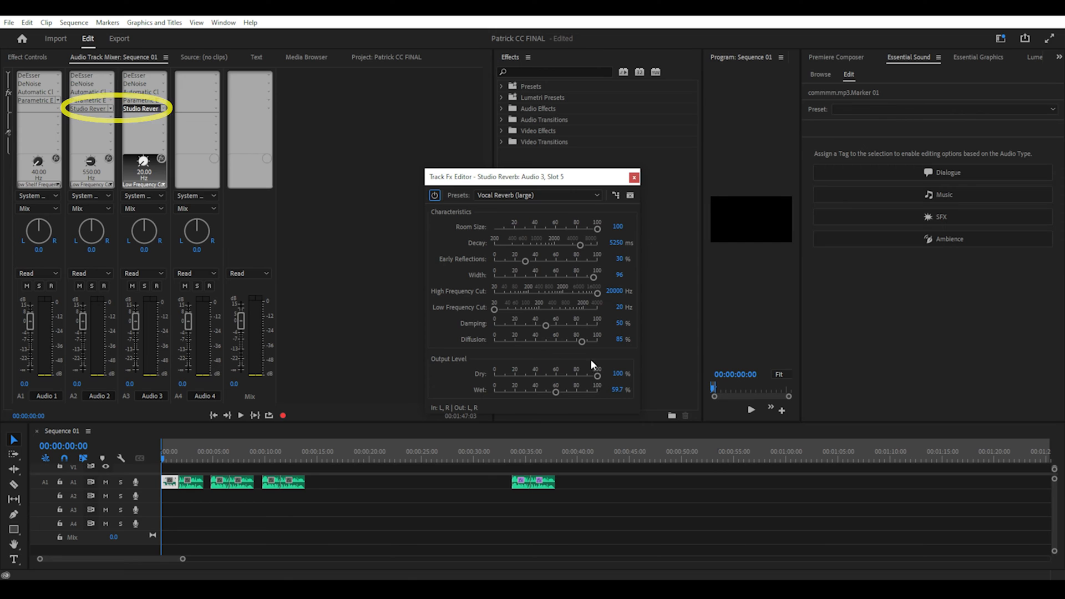
{"action": "left_click", "coordinate": [632, 177]}
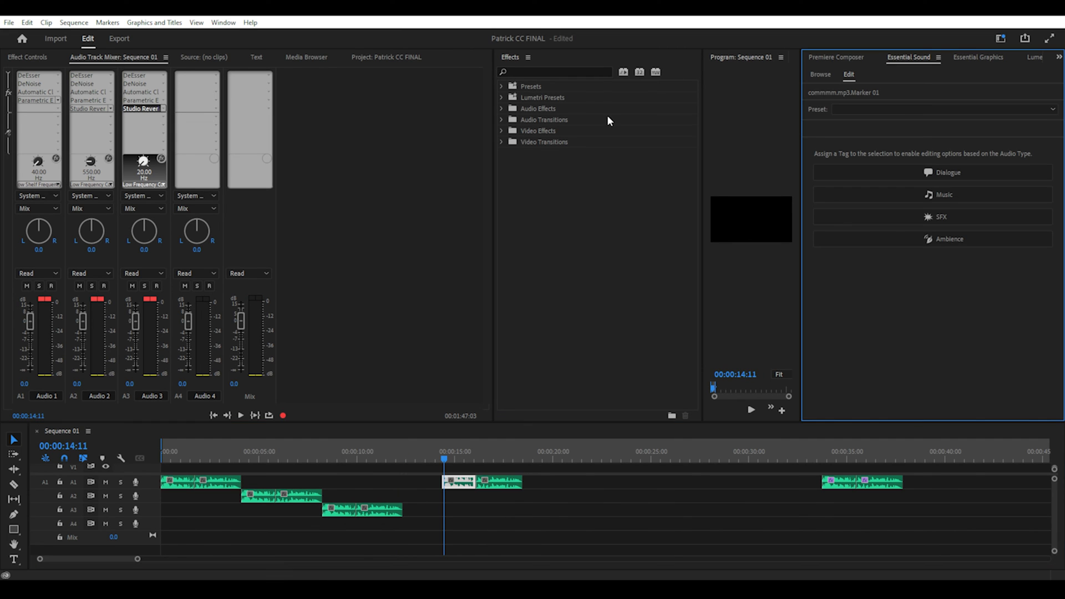
In Essential Sound, tag the clip as Dialogue with Auditorium reverb at amount 5.5
{"action": "left_click", "coordinate": [223, 22]}
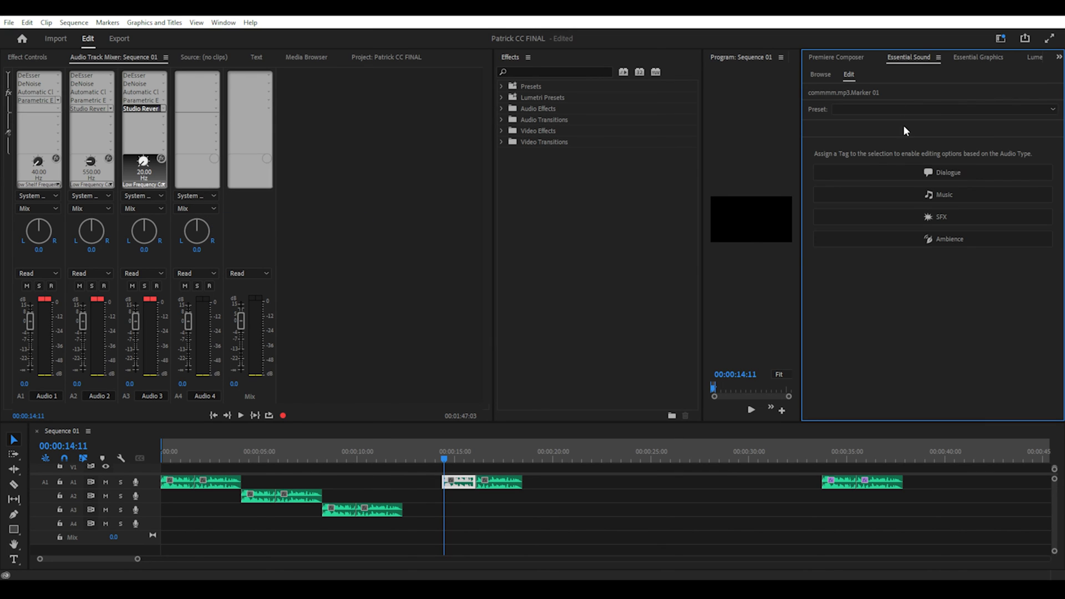
{"action": "mouse_move", "coordinate": [920, 174]}
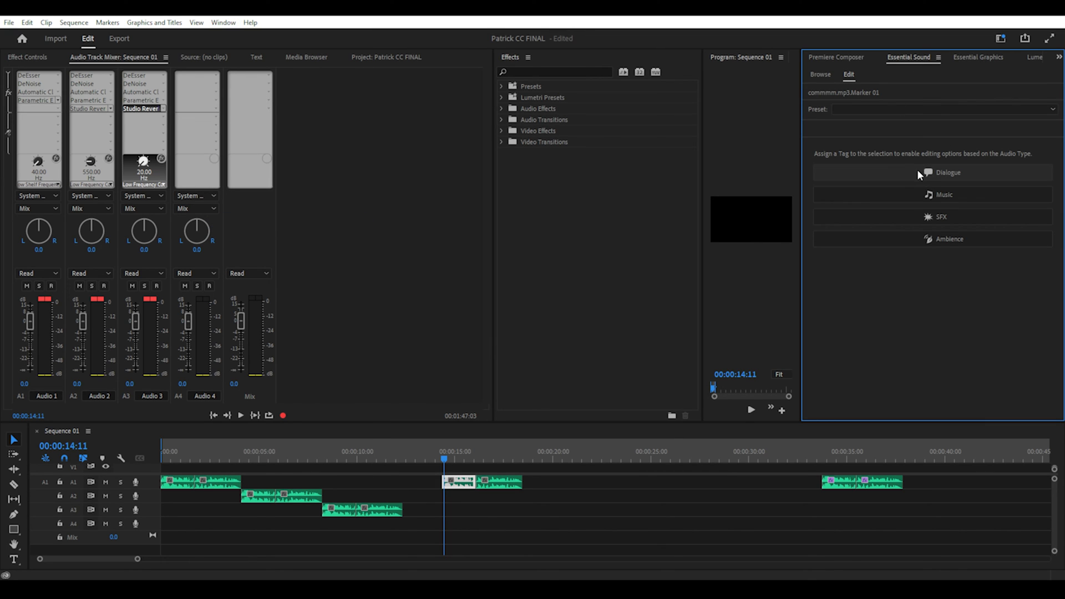
{"action": "left_click", "coordinate": [932, 172]}
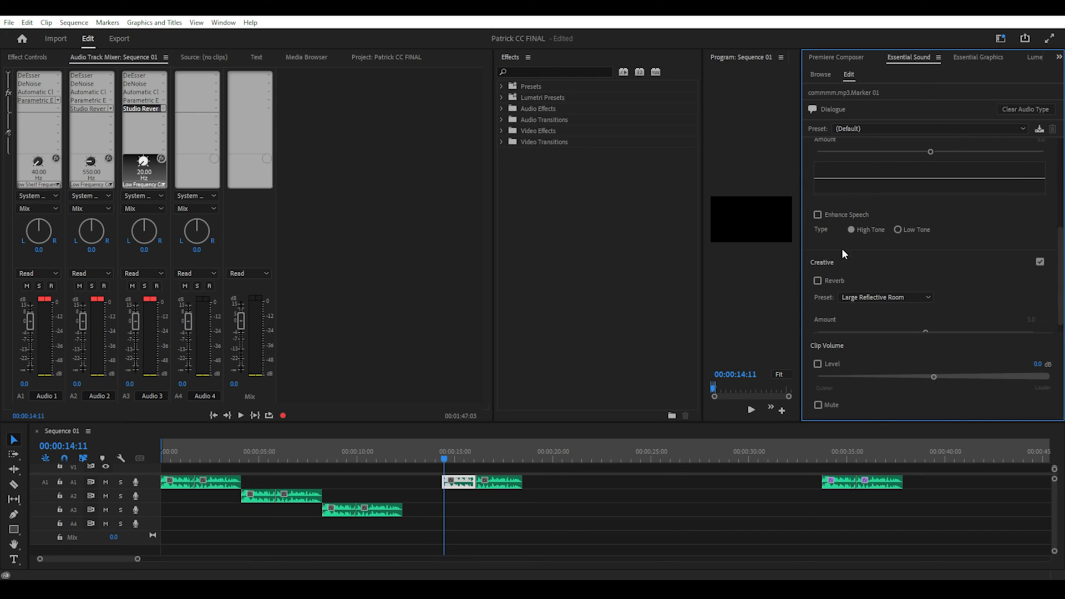
{"action": "left_click", "coordinate": [817, 280]}
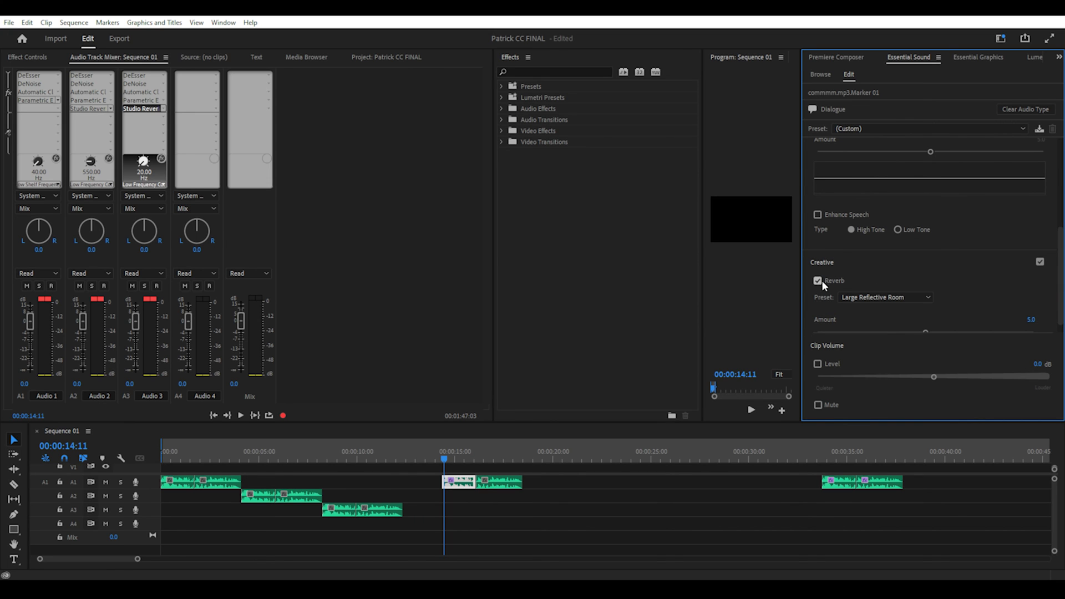
{"action": "left_click", "coordinate": [885, 298]}
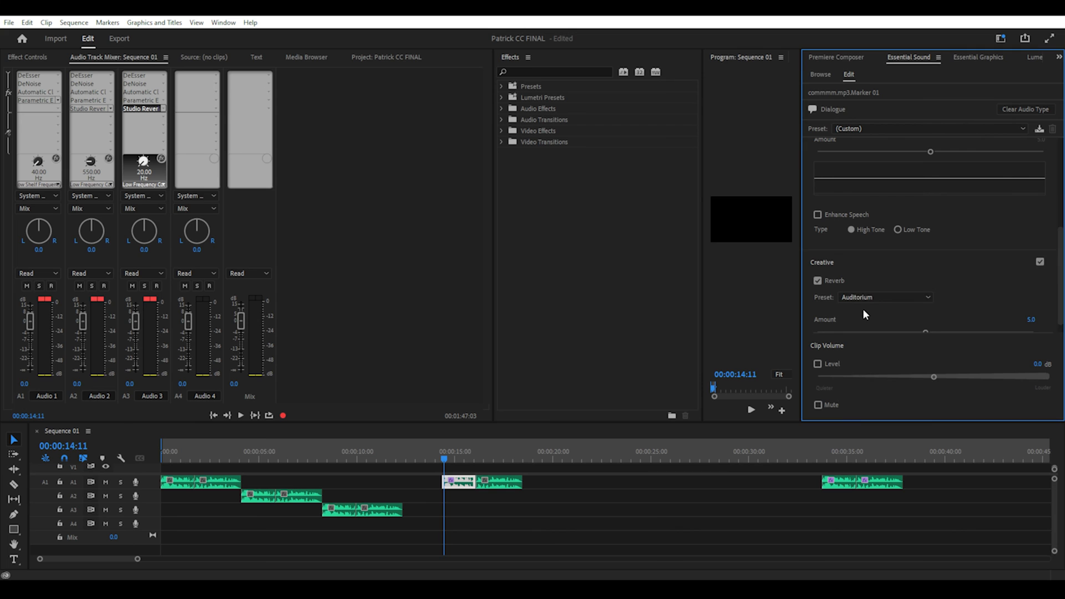
{"action": "left_click_drag", "start_coordinate": [924, 331], "coordinate": [936, 320]}
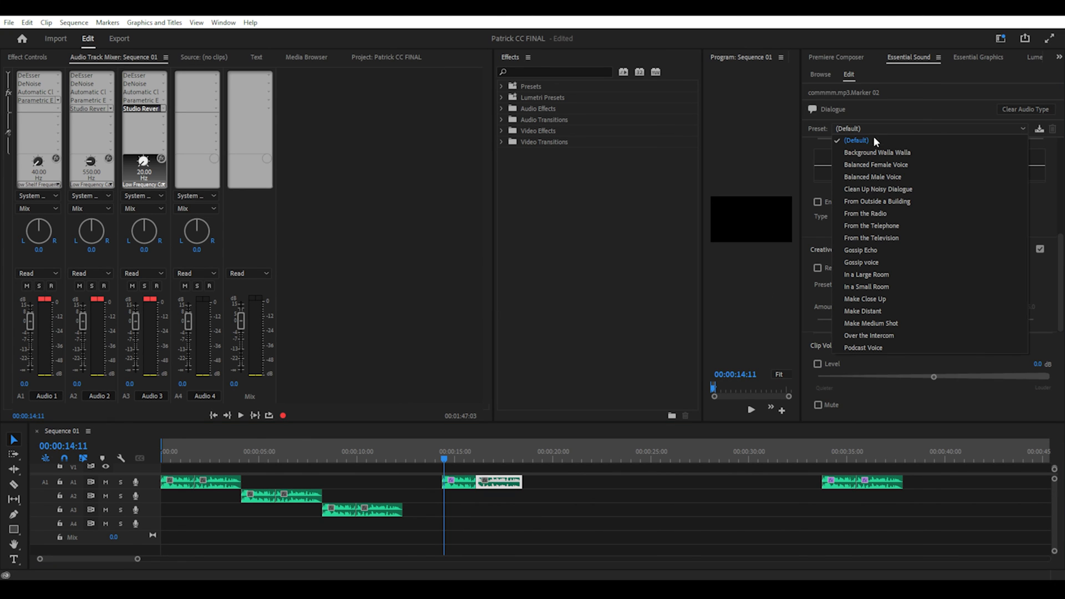
Apply the Gossip voice dialogue preset to the commmm.mp3.Marker 02 clip
{"action": "left_click", "coordinate": [861, 262]}
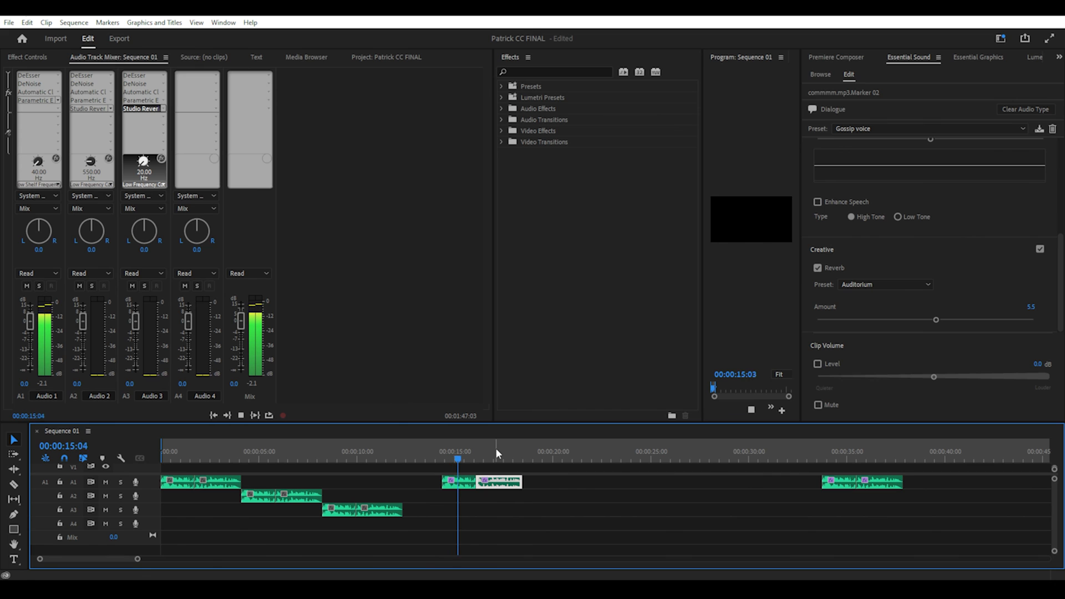